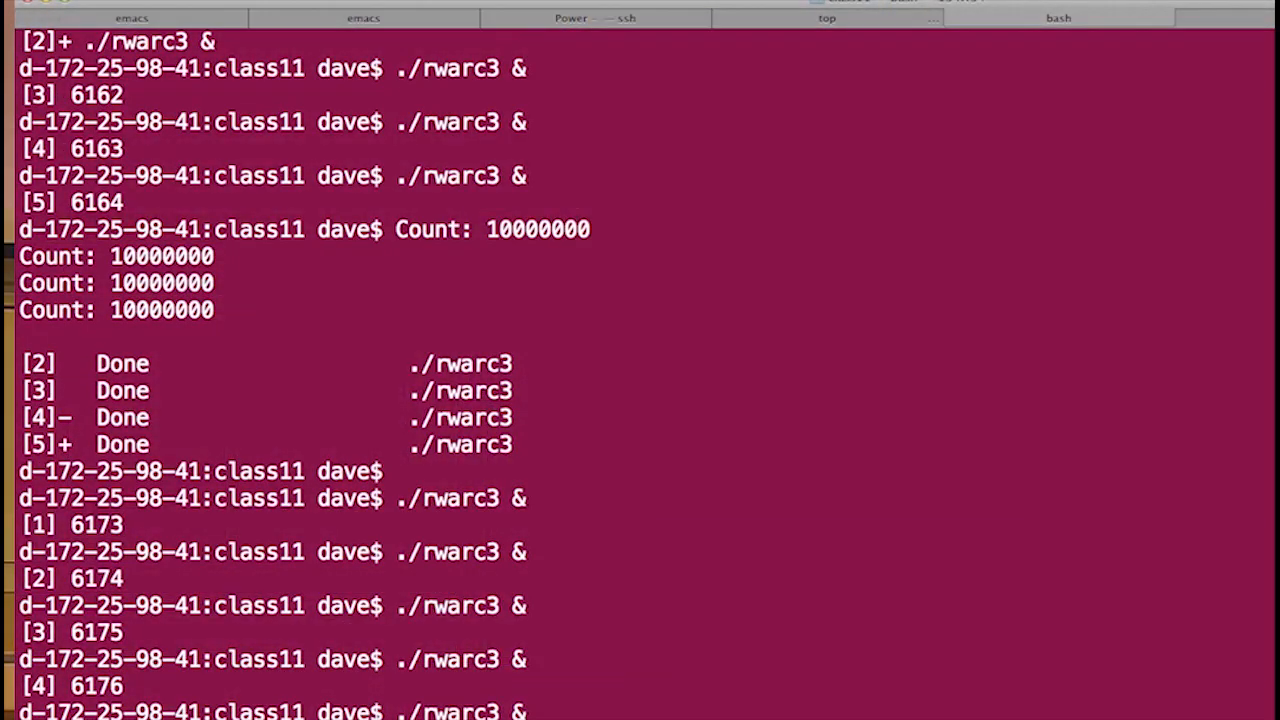
- Switch to the top session to see the rwarc3 processes using heavy CPU
{"action": "left_click", "coordinate": [826, 17]}
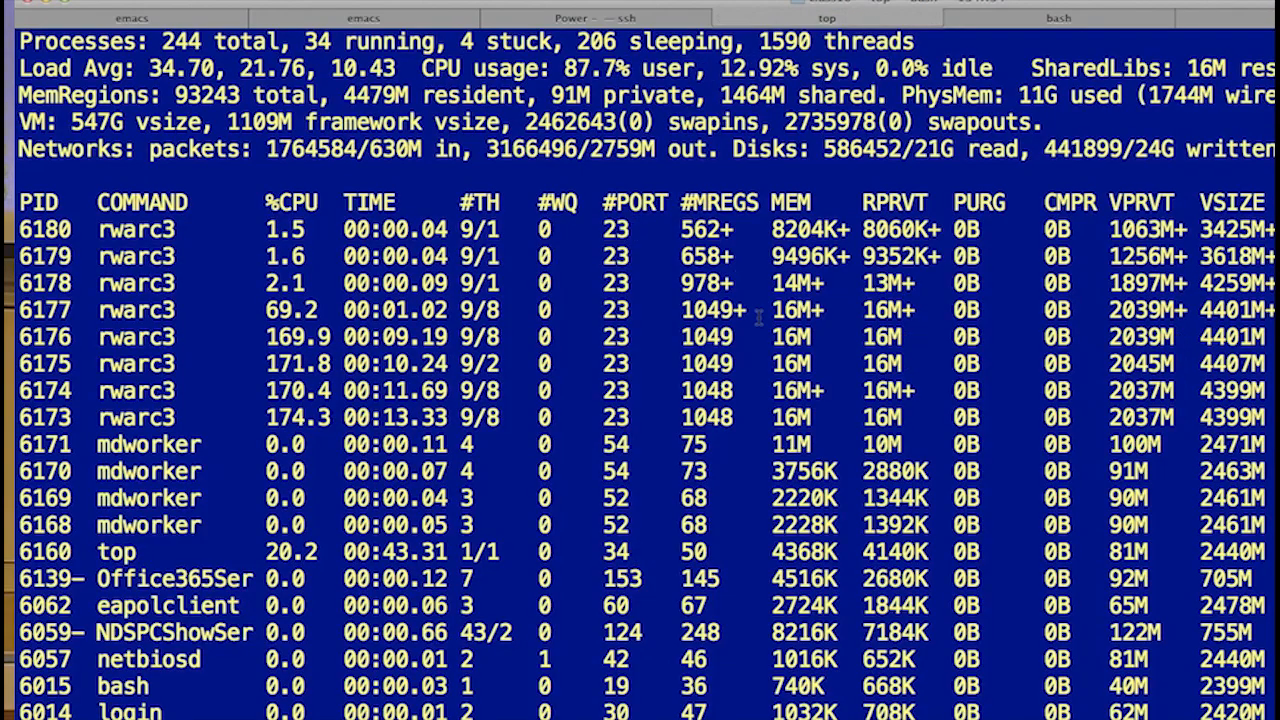